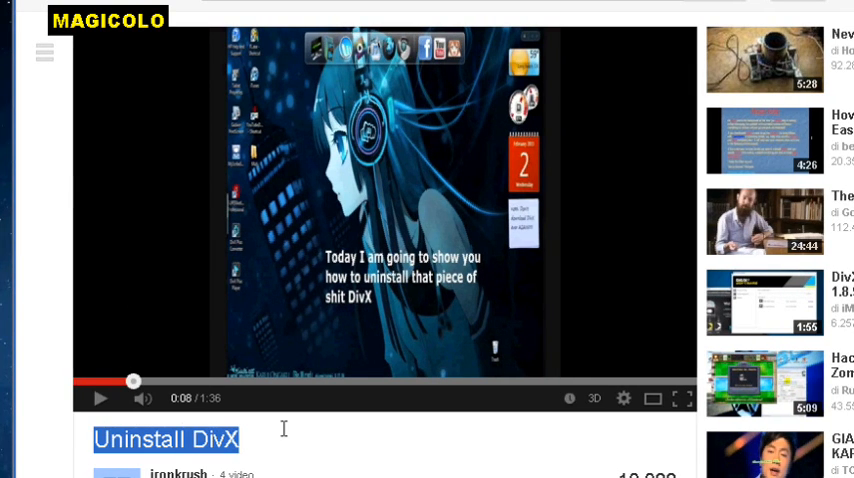
pyautogui.moveTo(398, 300)
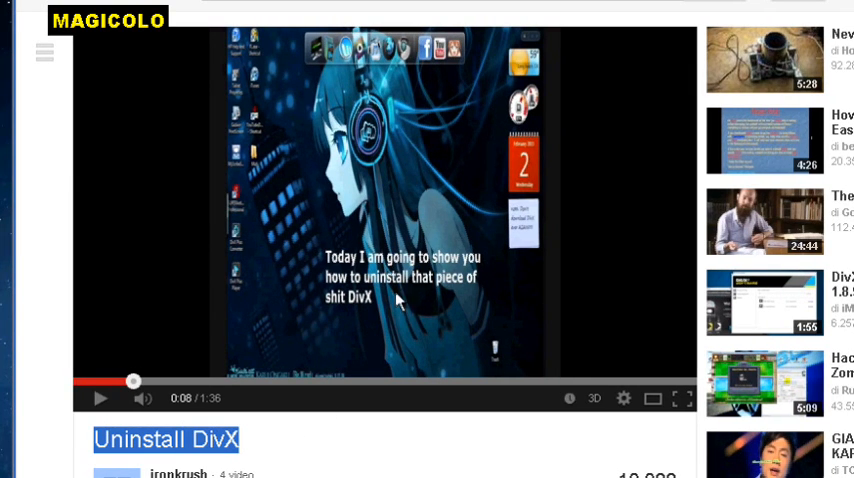
pyautogui.moveTo(360, 268)
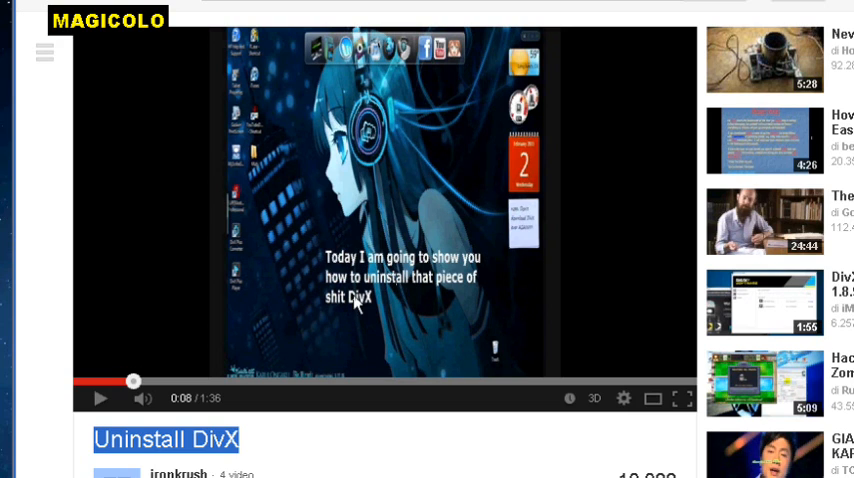
pyautogui.moveTo(378, 296)
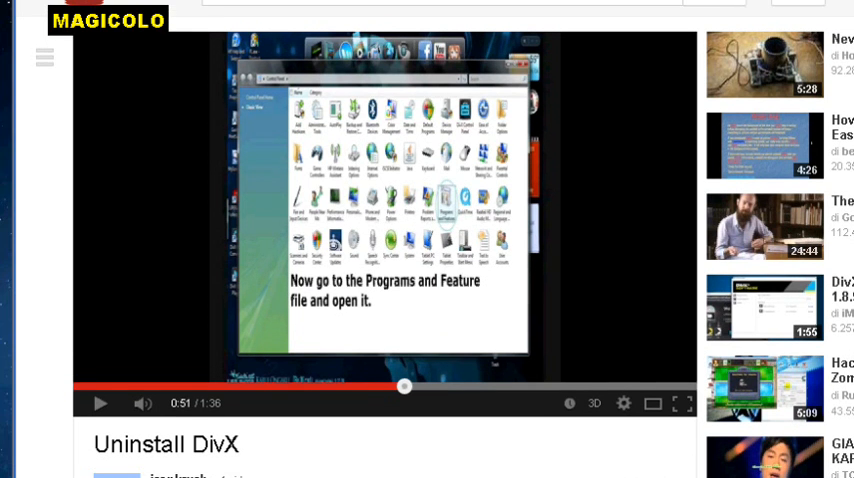
pyautogui.moveTo(558, 396)
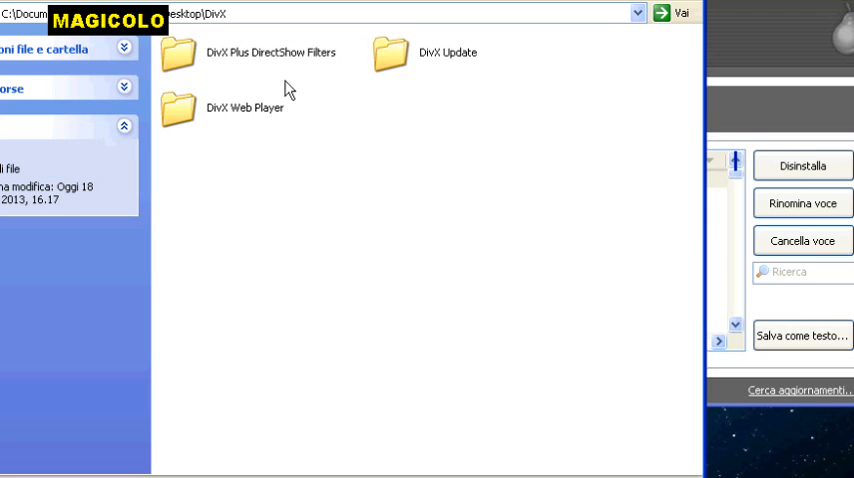
# - Select the DivX Plus DirectShow Filters folder and enter the DivX Update subfolder
pyautogui.click(270, 52)
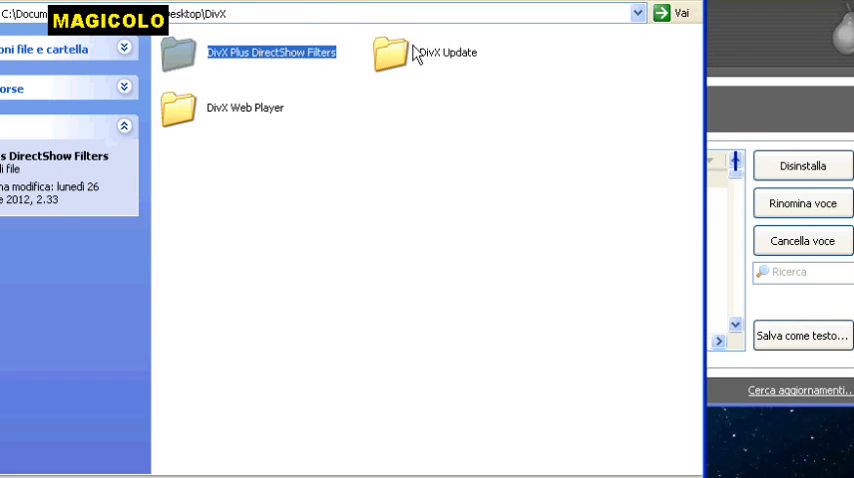
pyautogui.doubleClick(244, 108)
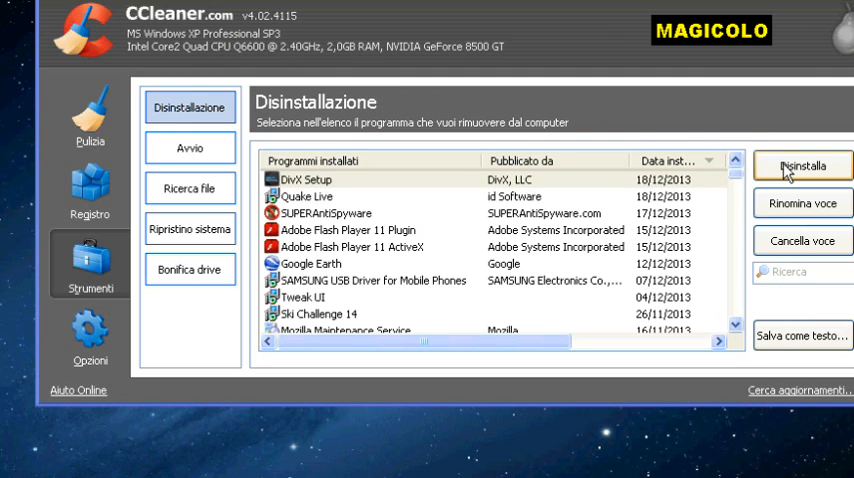
# - Run Disinstalla on DivX Setup and decline the crash error report with 'Non inviare'
pyautogui.click(804, 166)
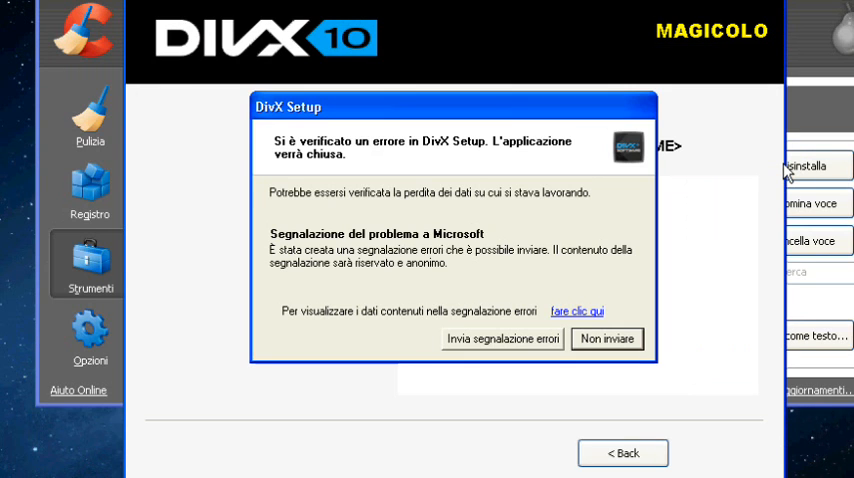
pyautogui.moveTo(800, 156)
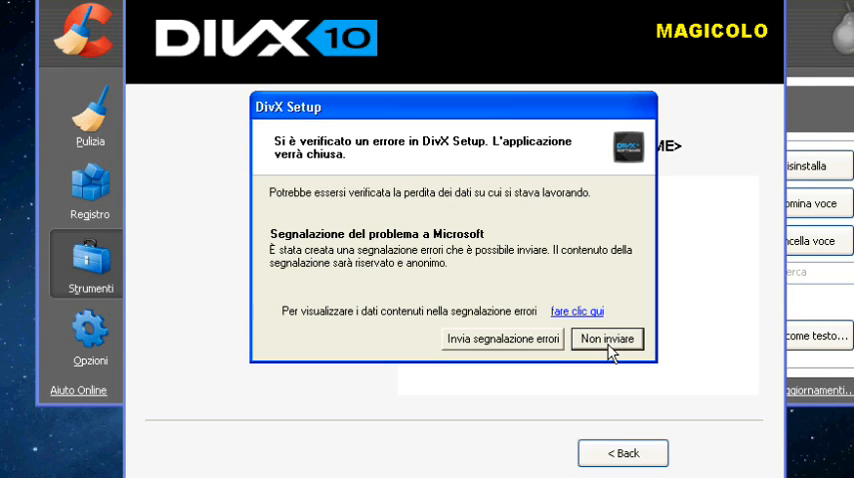
pyautogui.click(606, 338)
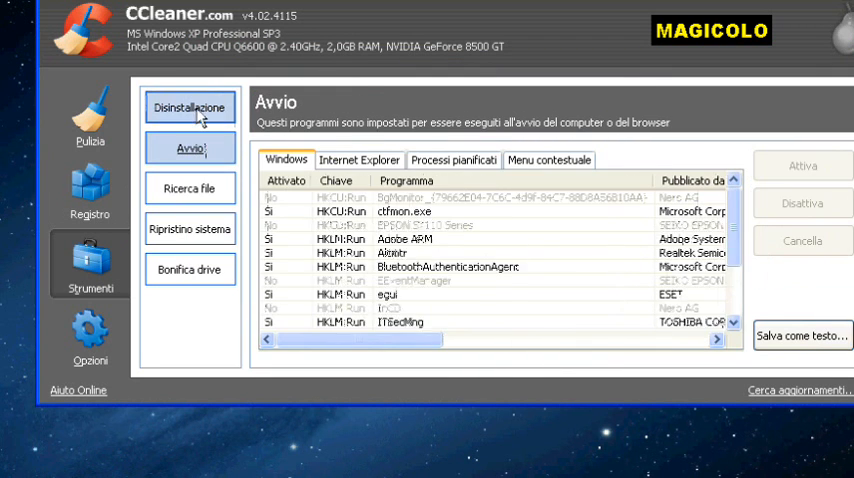
# - Return to Disinstallazione, sort by Data installazione, and highlight DivX Setup
pyautogui.click(190, 108)
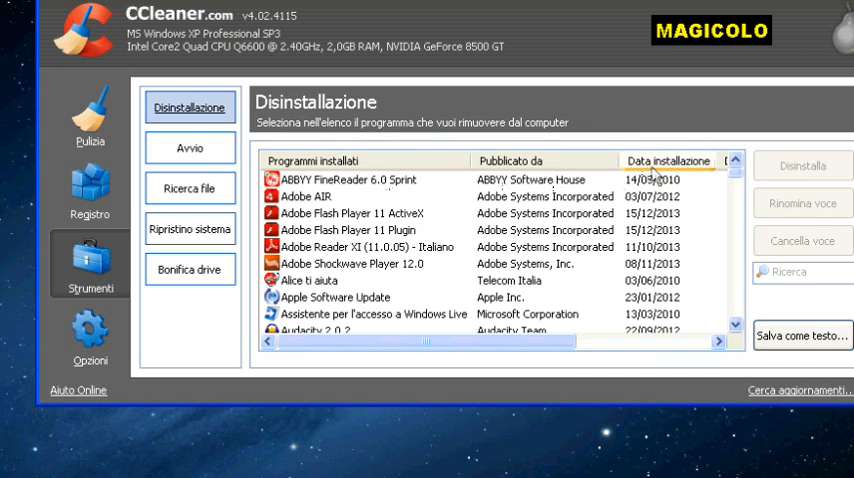
pyautogui.click(668, 160)
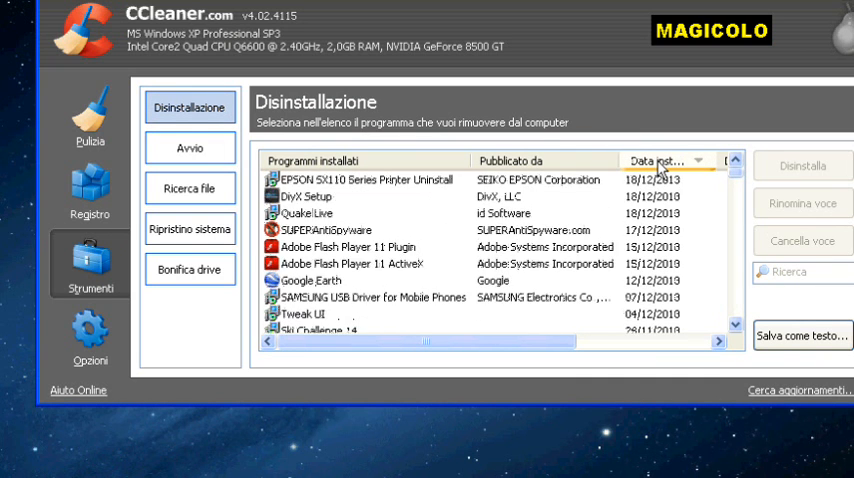
pyautogui.click(304, 196)
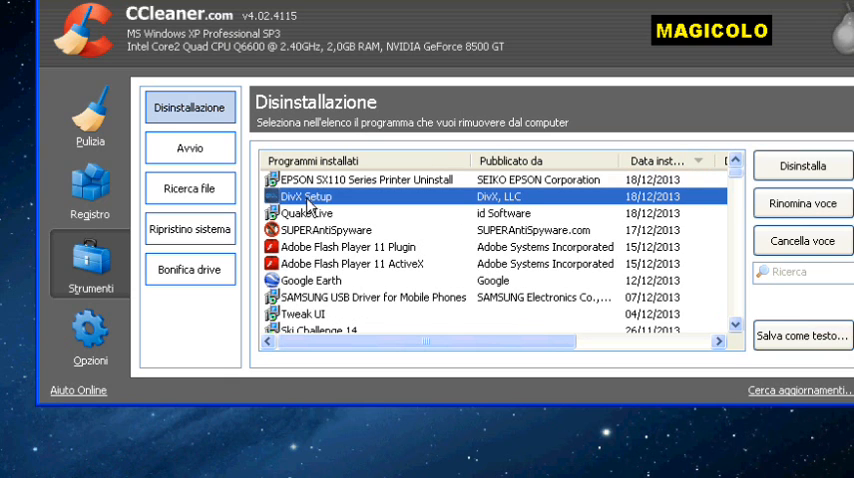